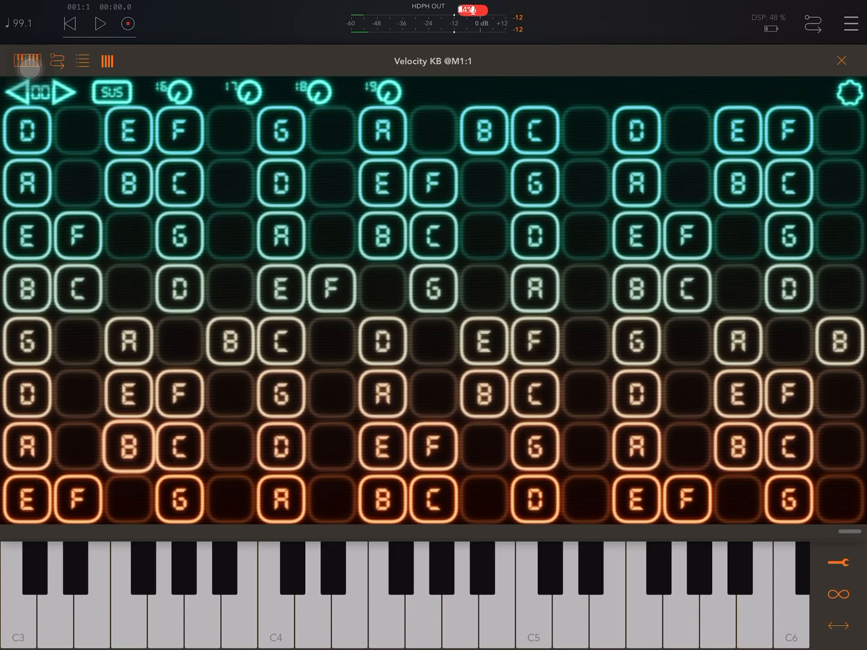
# - Play a few notes on the Velocity KB grid, including F in the lowest row
pyautogui.click(281, 342)
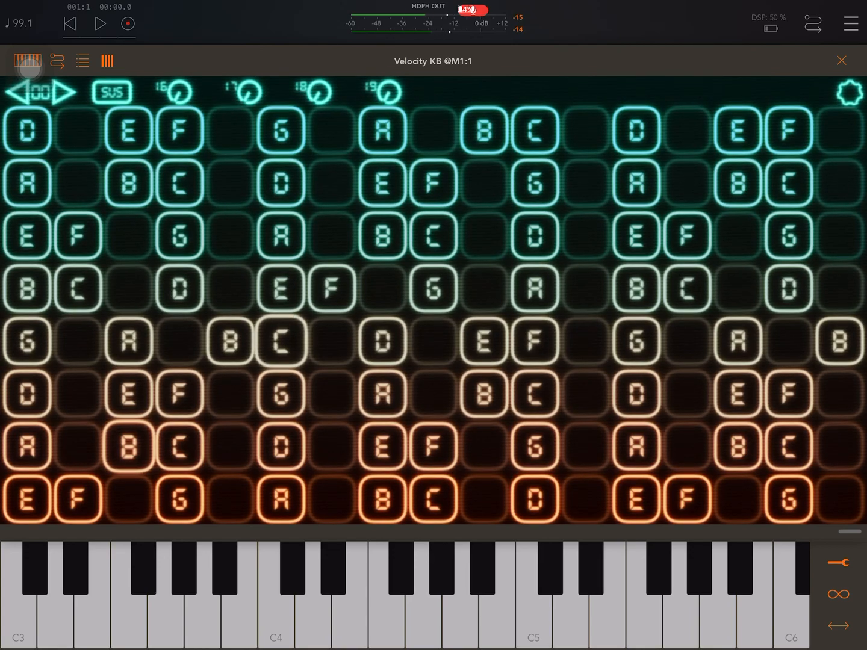
pyautogui.click(534, 183)
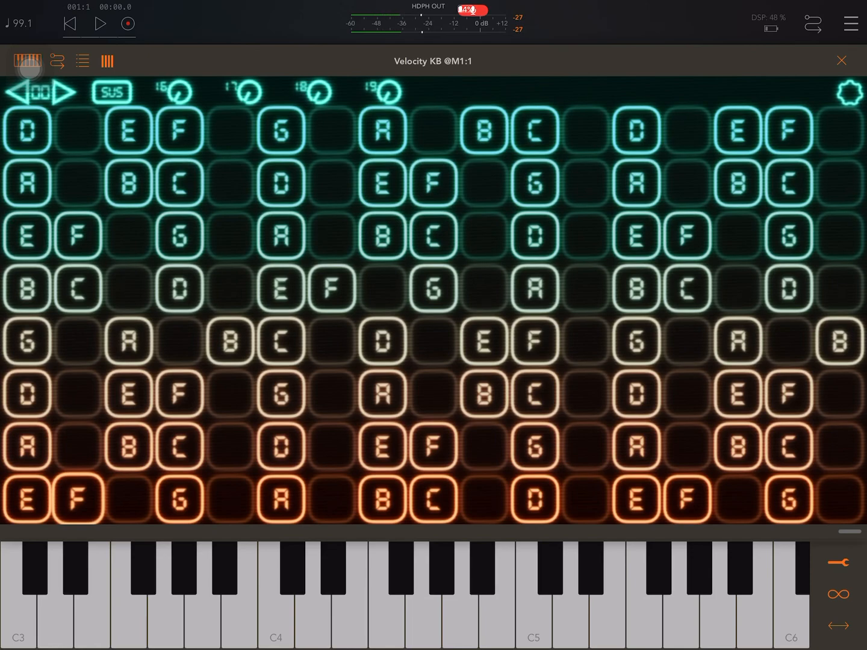
pyautogui.click(382, 341)
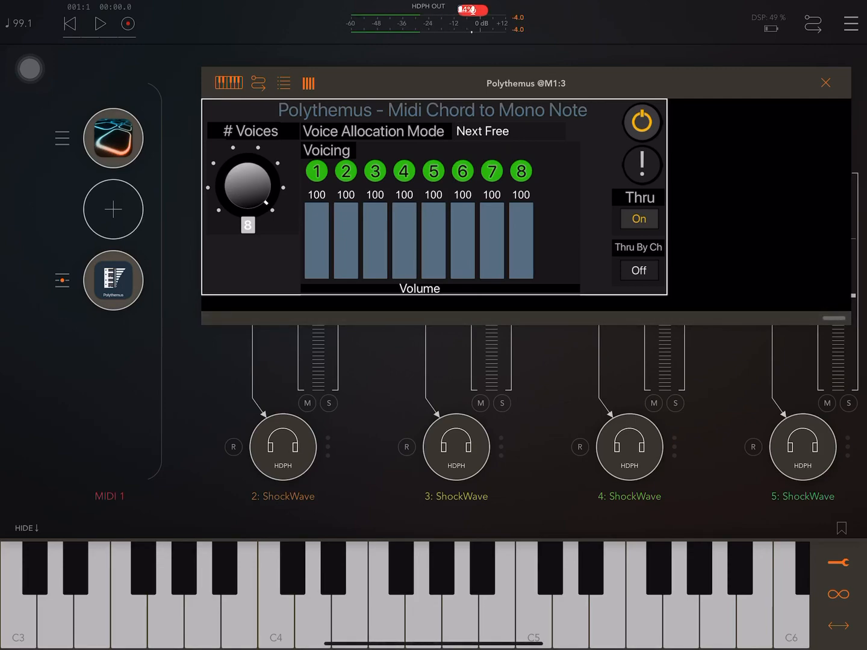
pyautogui.click(109, 496)
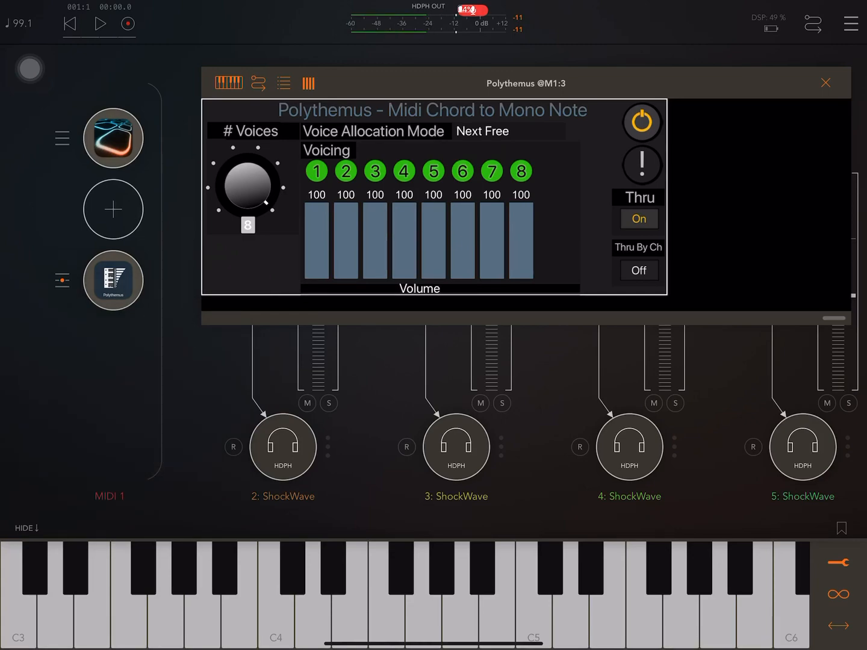
pyautogui.click(113, 279)
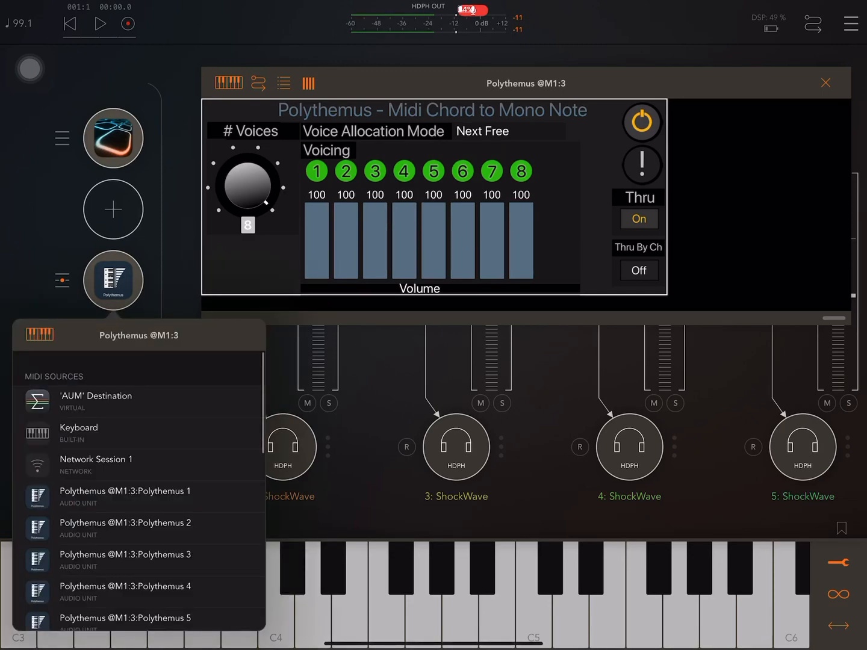
pyautogui.scroll(-3)
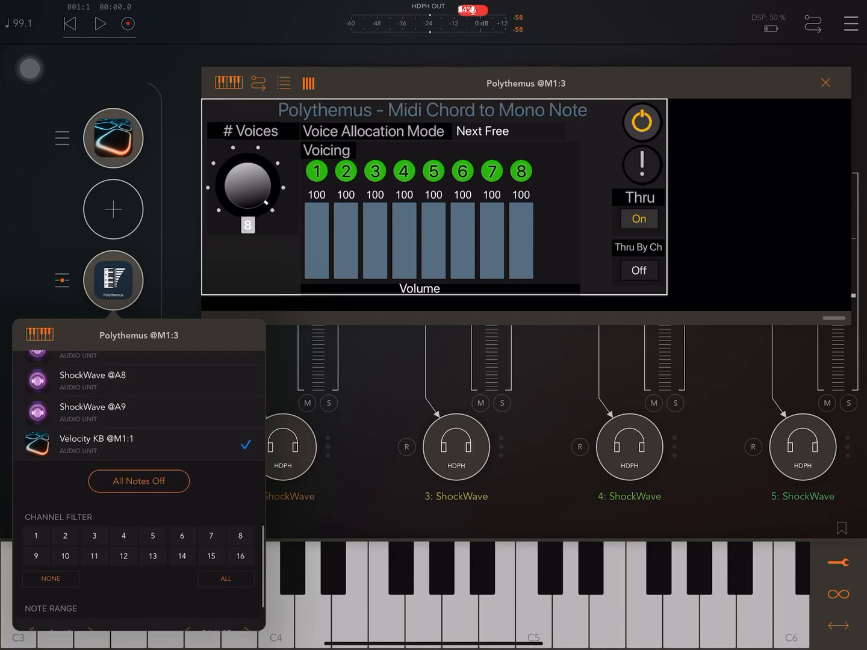
pyautogui.scroll(-3)
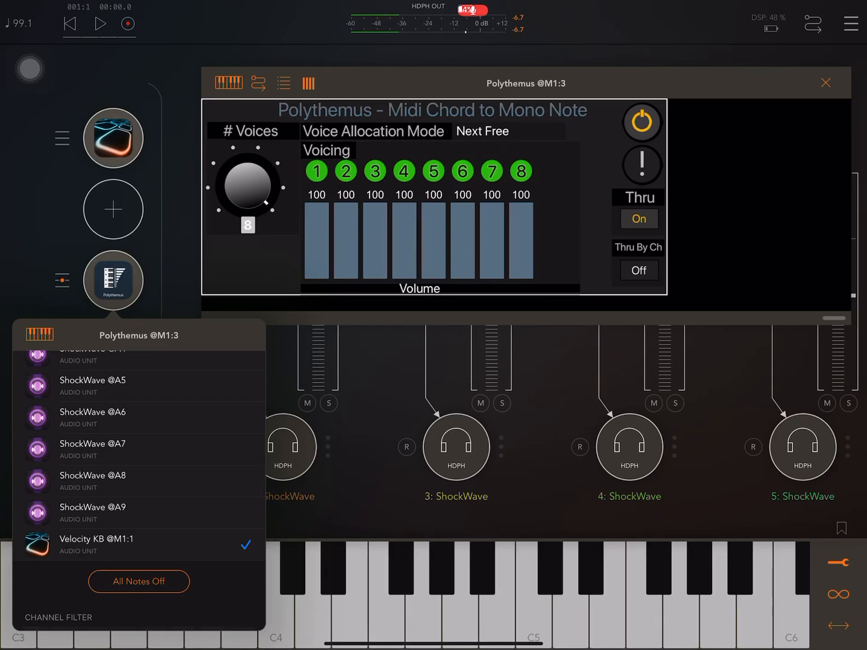
pyautogui.click(97, 544)
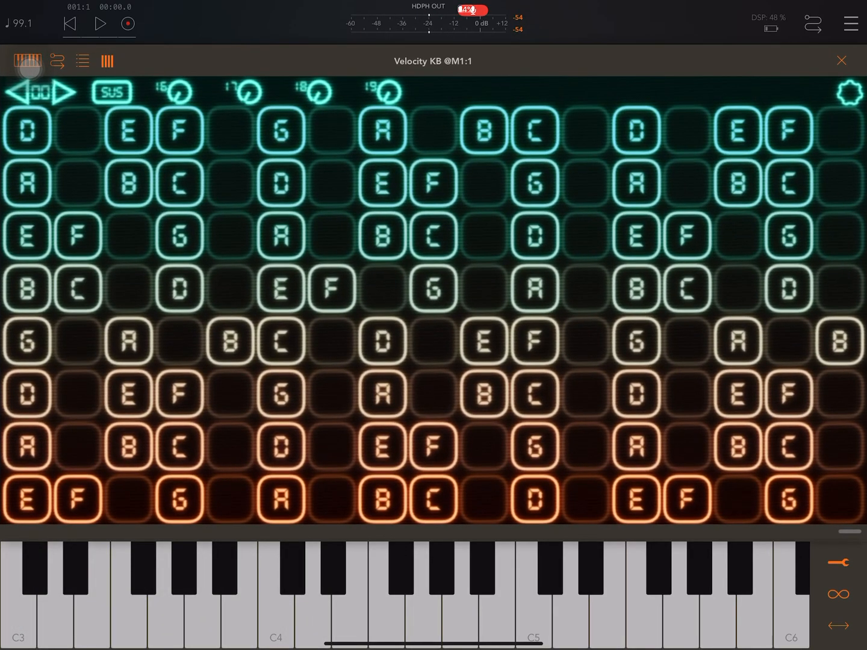
# - Check Velocity KB settings down to MIDI Output, confirming MPE 3 one-channel-per-note mode
pyautogui.click(846, 91)
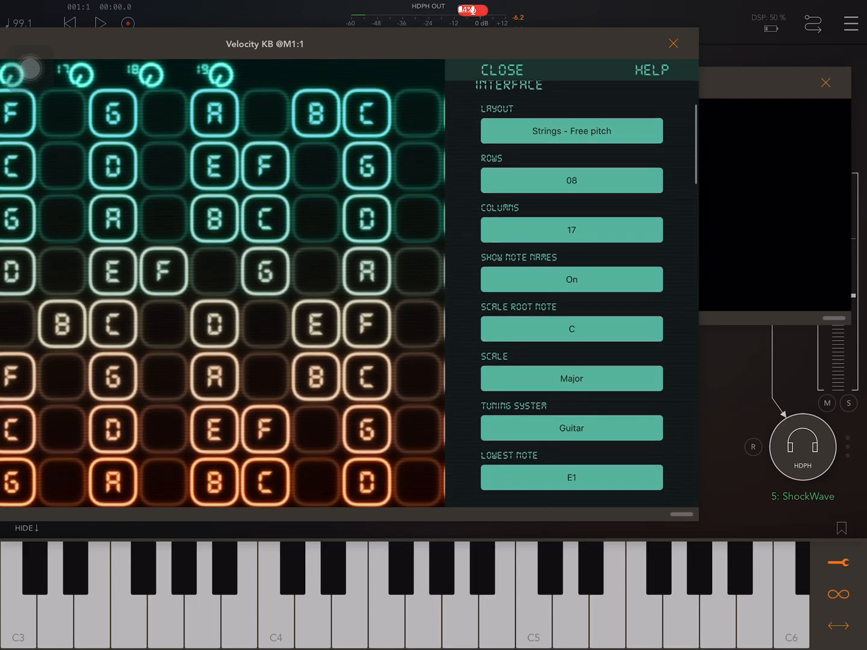
pyautogui.scroll(-3)
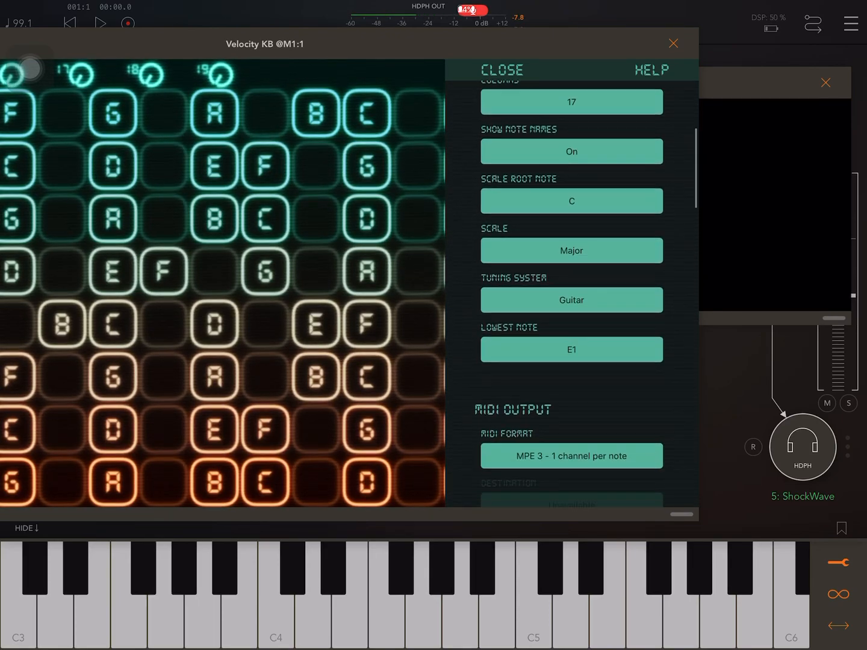
pyautogui.scroll(-3)
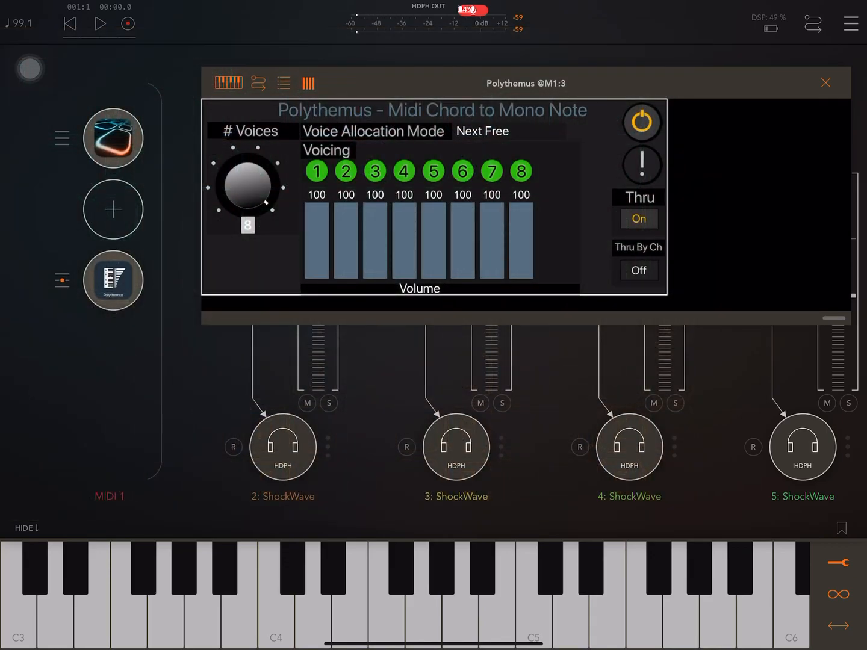
# - View the MIDI Routing matrix: Velocity KB into Polythemus, voices into ShockWave instances
pyautogui.click(825, 83)
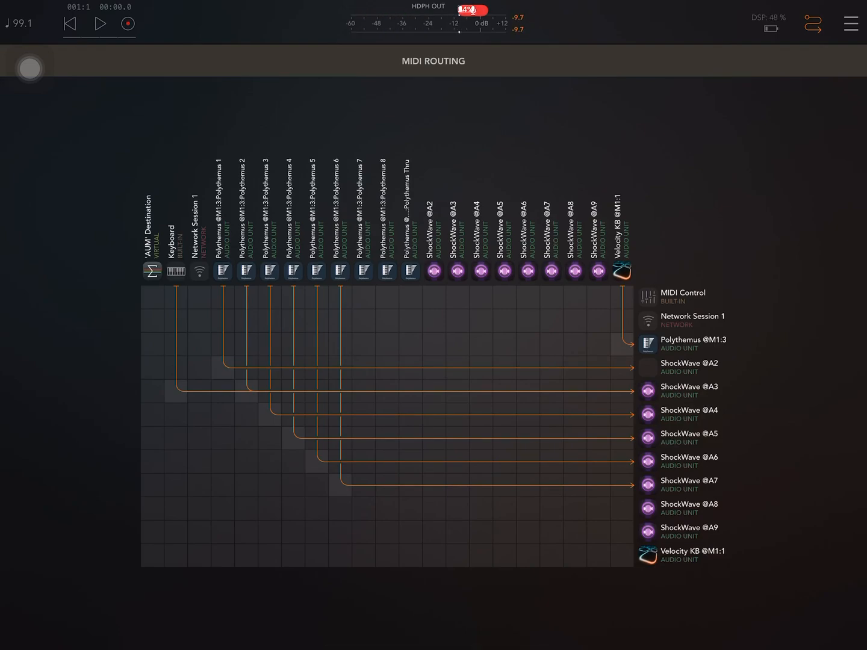
pyautogui.click(433, 61)
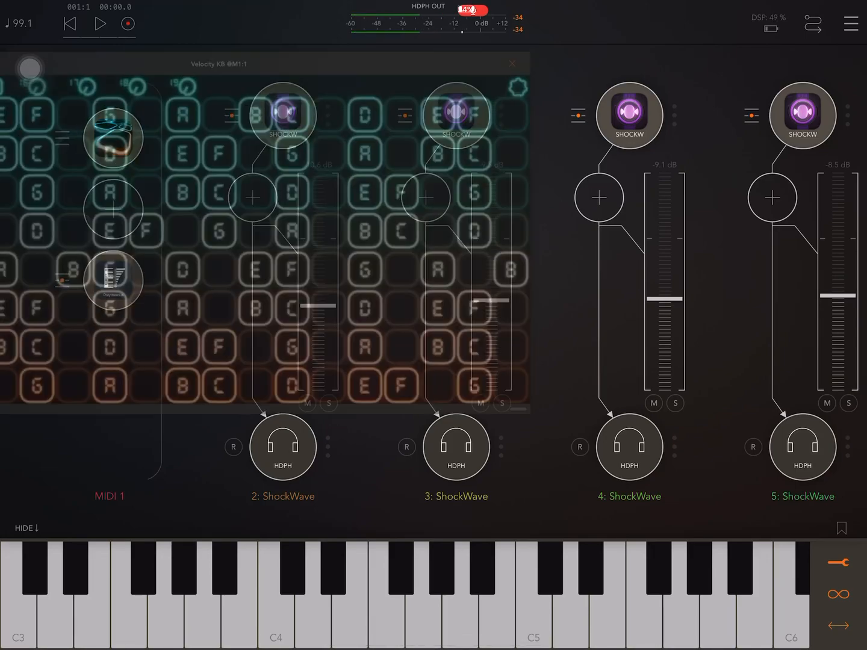
pyautogui.click(511, 64)
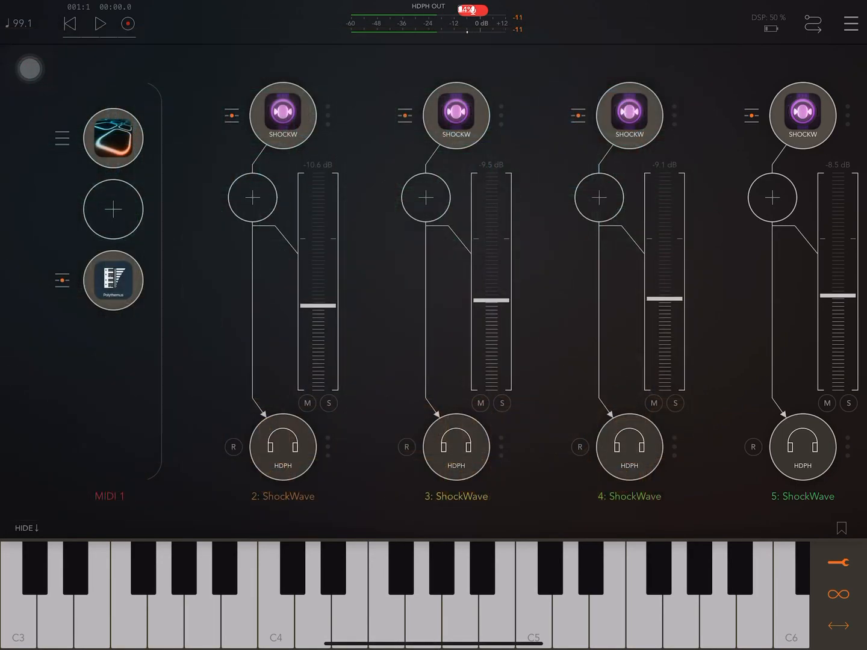
pyautogui.click(113, 280)
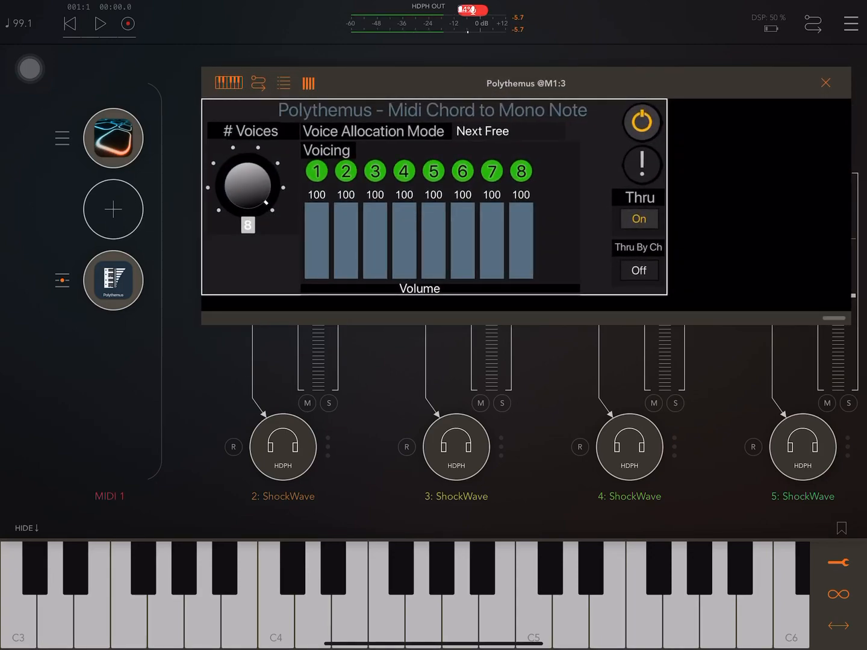
pyautogui.click(825, 83)
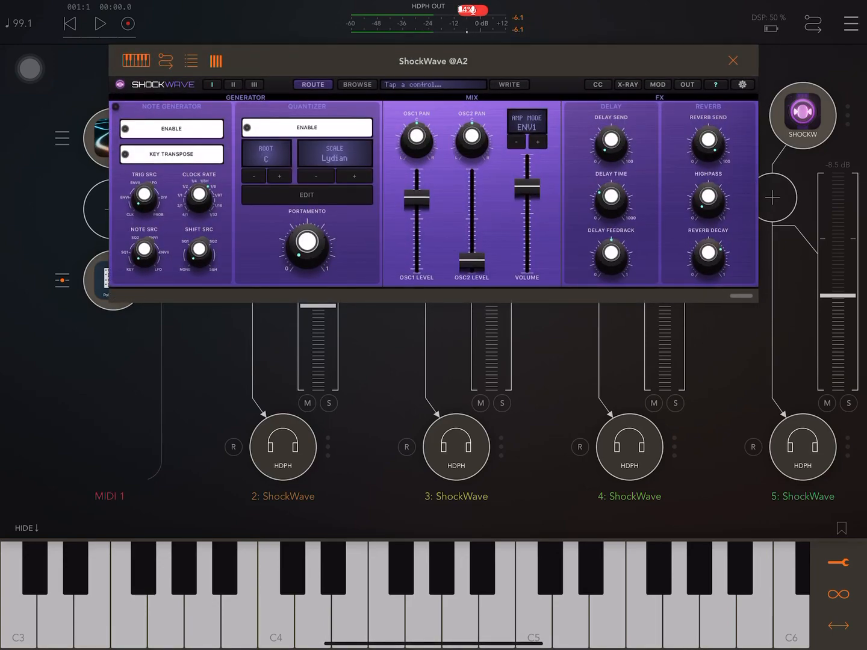
pyautogui.click(733, 60)
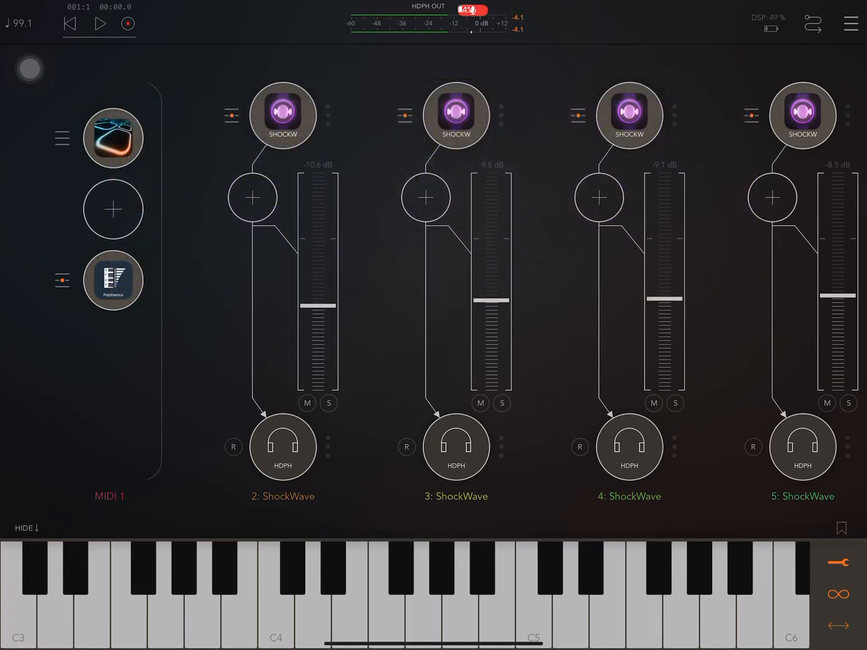
pyautogui.hscroll(-3)
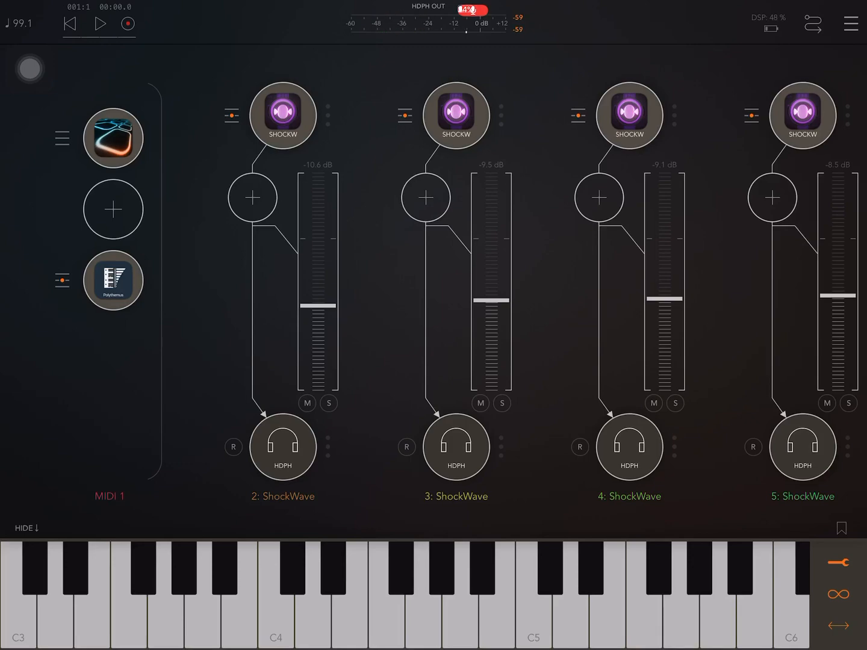
# - Glance at channel 2's Inserts & Effects list, dismiss it, and reopen Polythemus
pyautogui.click(252, 198)
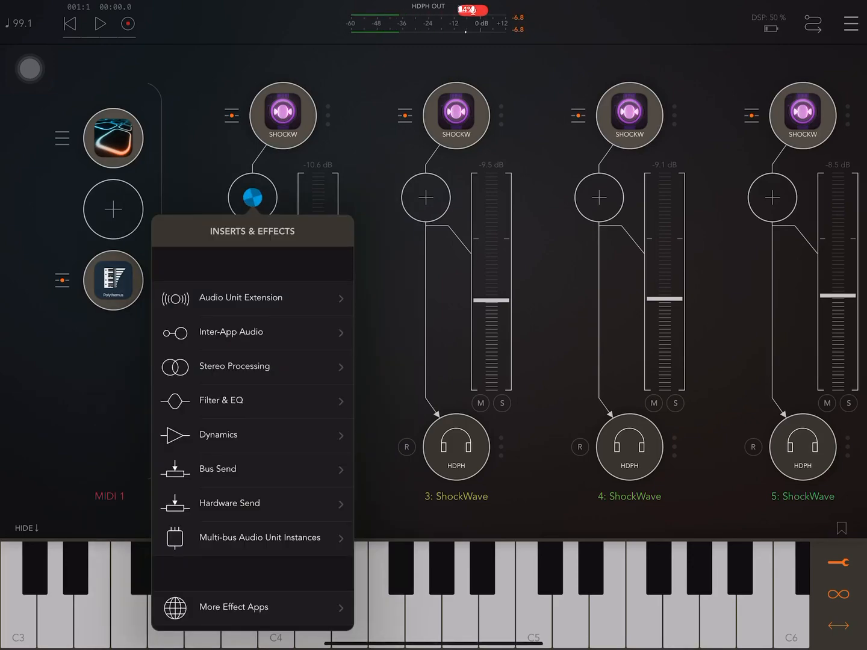
pyautogui.click(241, 297)
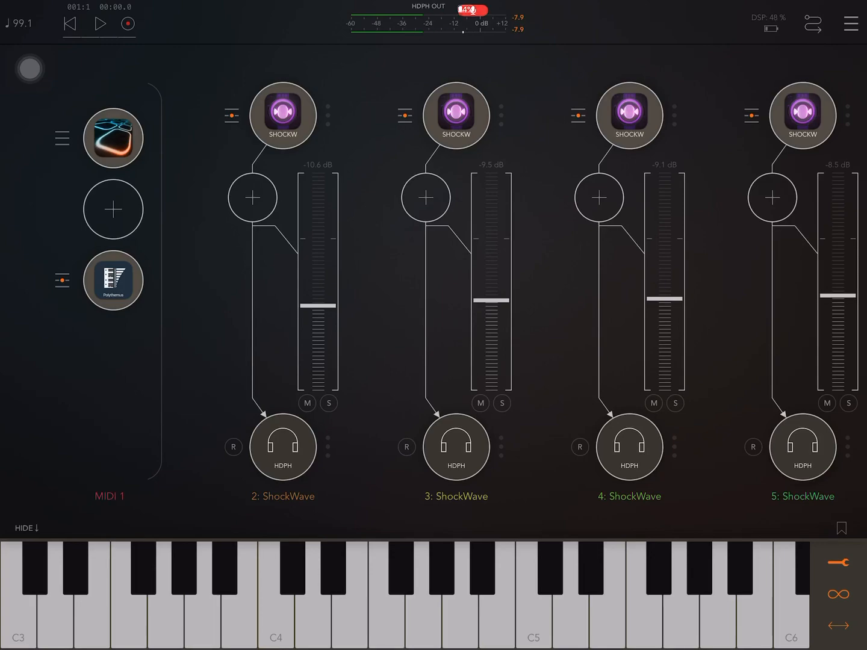
pyautogui.click(112, 280)
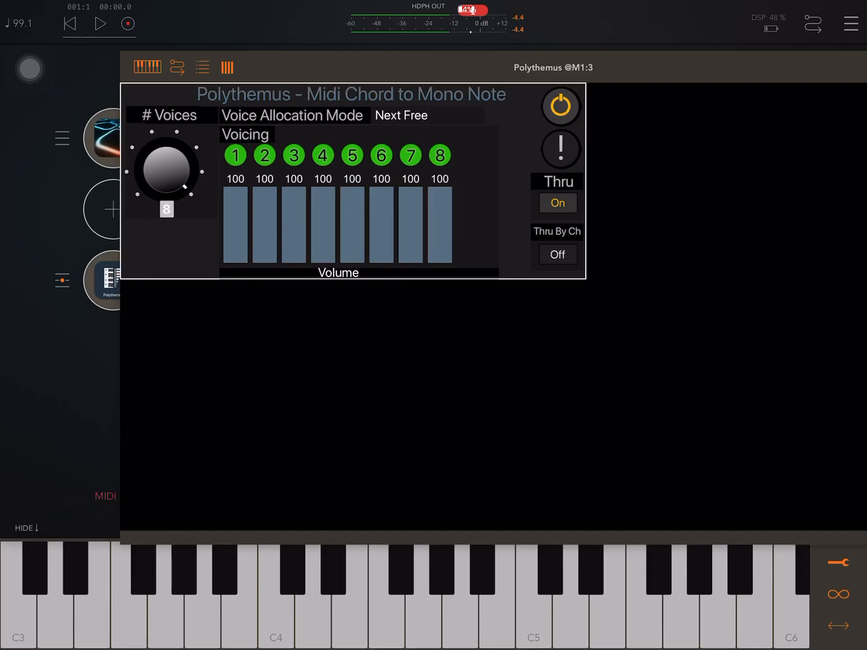
# - Cycle Polythemus voice allocation from Next Free through Round Robin to Random
pyautogui.click(400, 115)
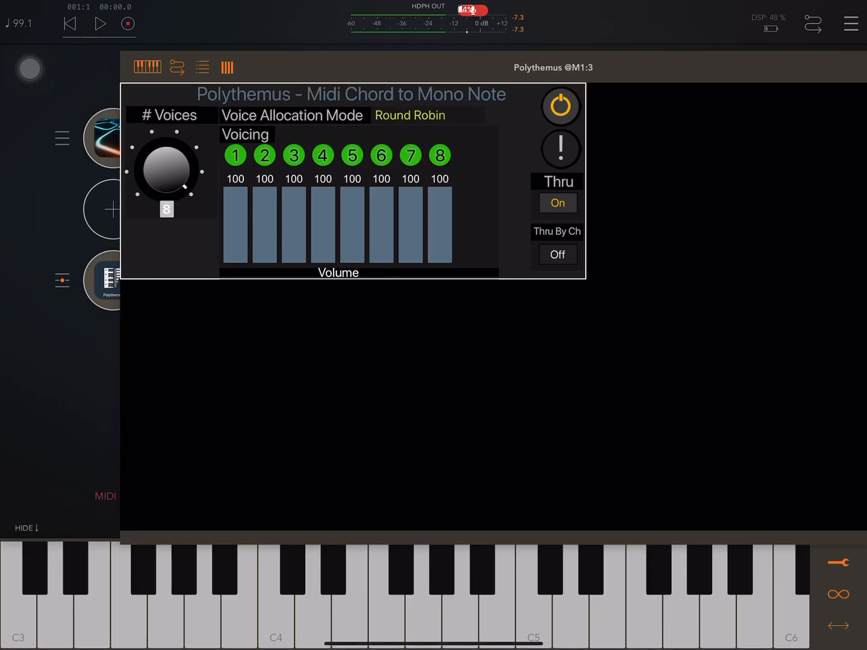
pyautogui.click(410, 115)
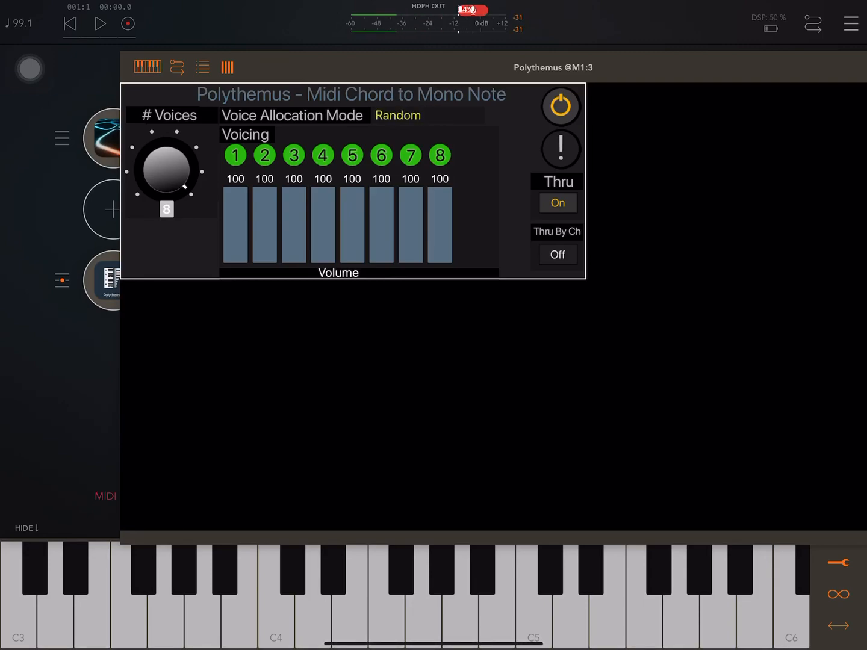
pyautogui.click(397, 115)
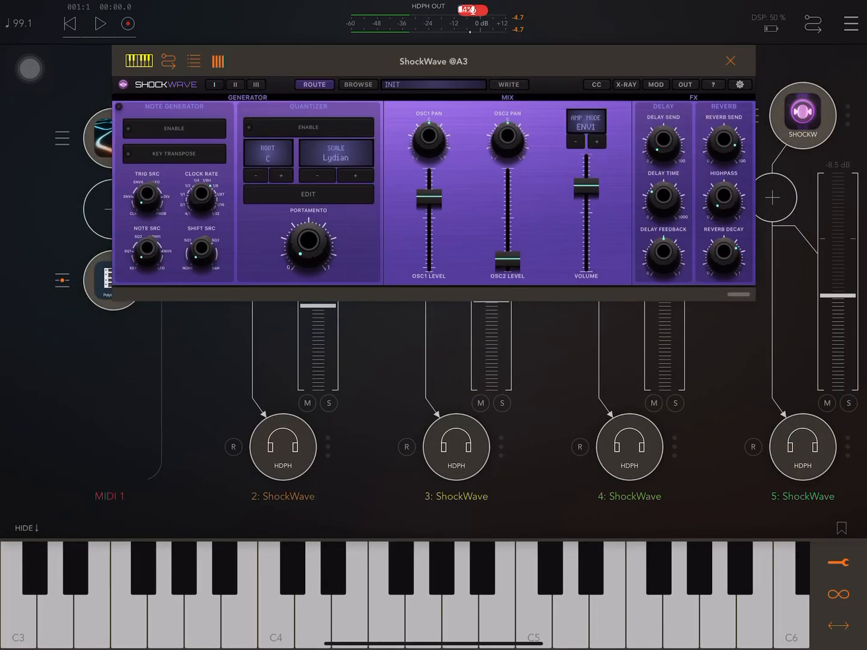
pyautogui.click(741, 84)
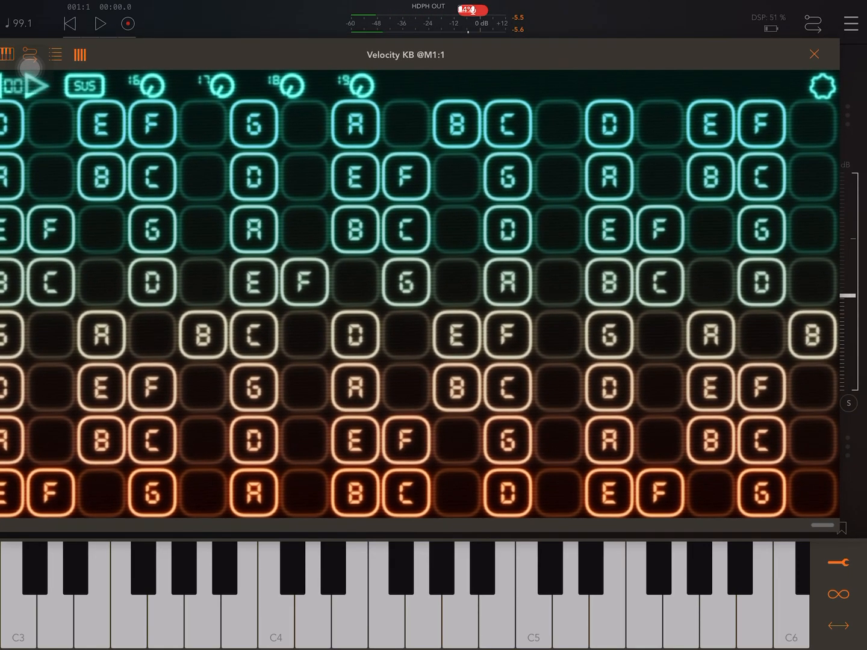
pyautogui.click(813, 54)
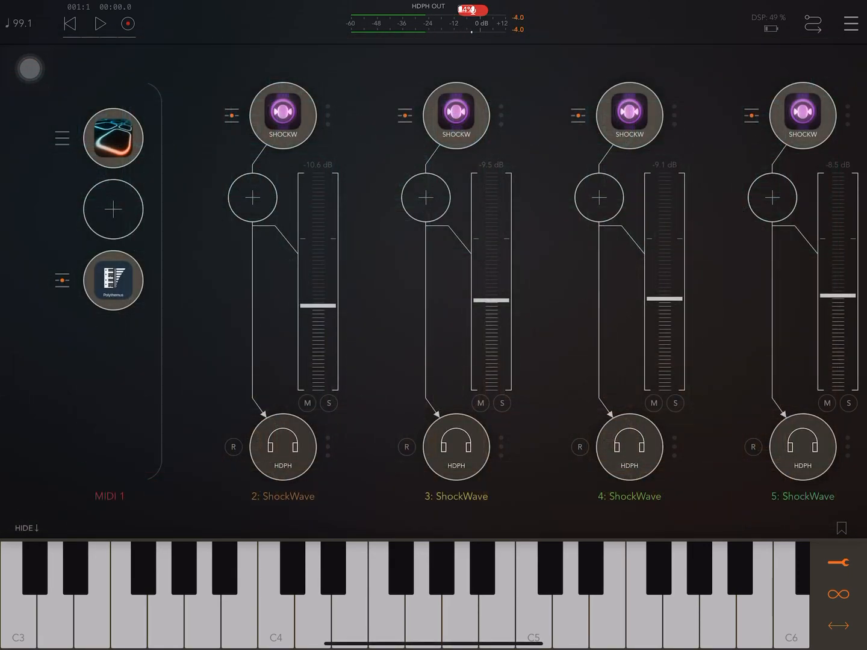